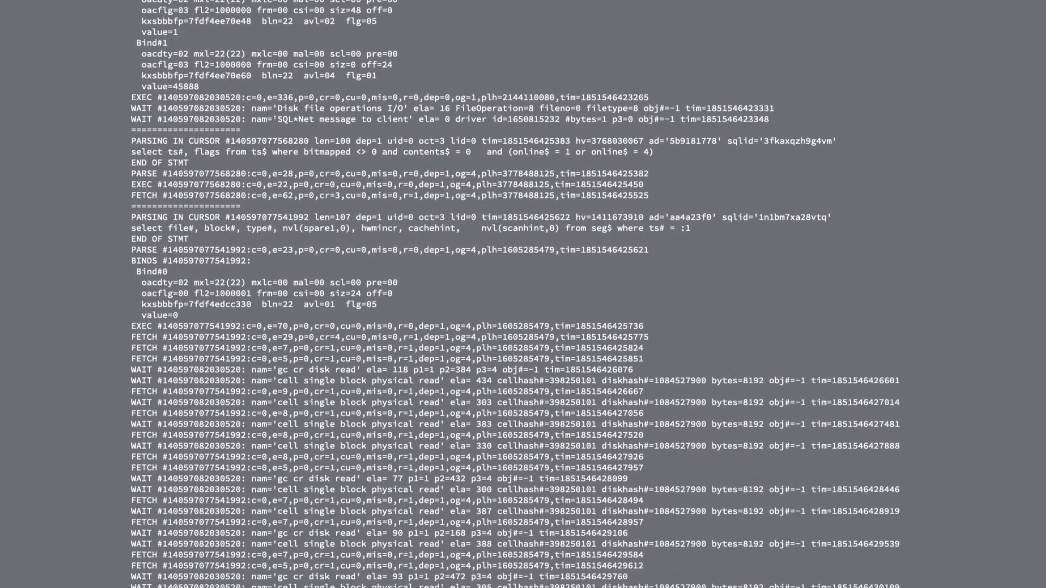
Point out the Duration, LIOs and PIOs column headers in the 65-trace-file list
scroll("down", 3)
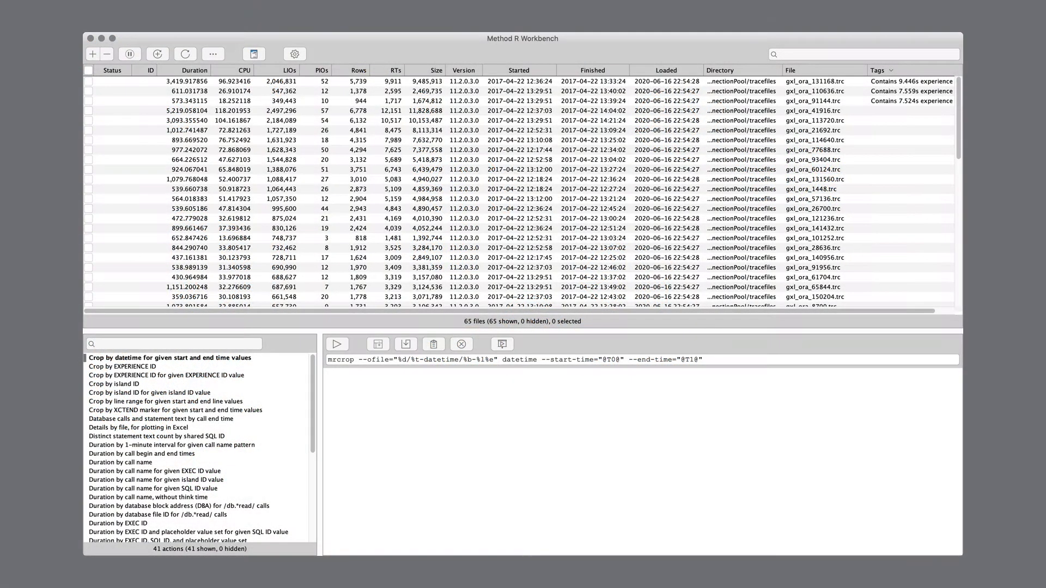
left_click(194, 69)
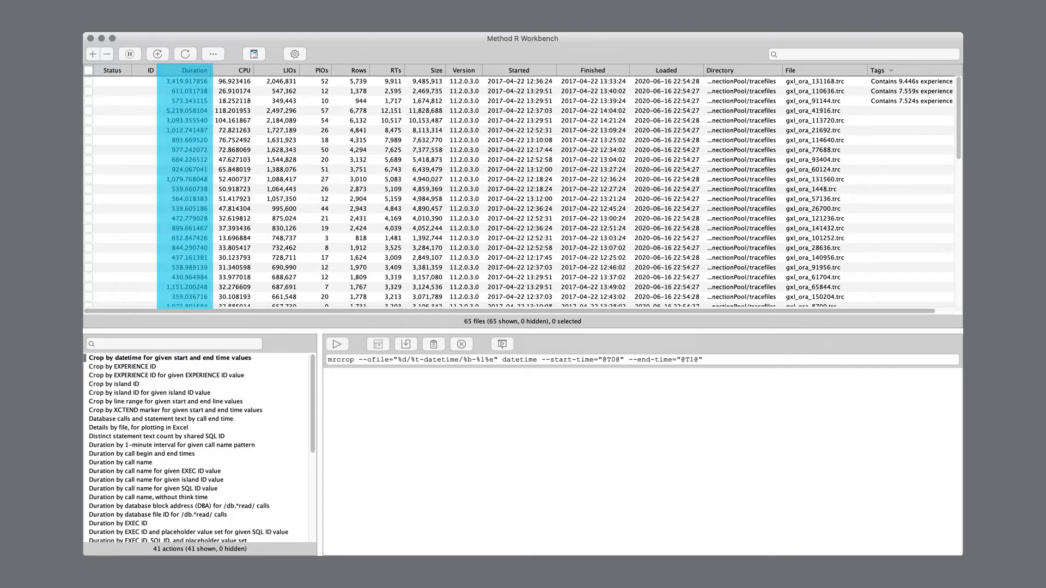
left_click(288, 69)
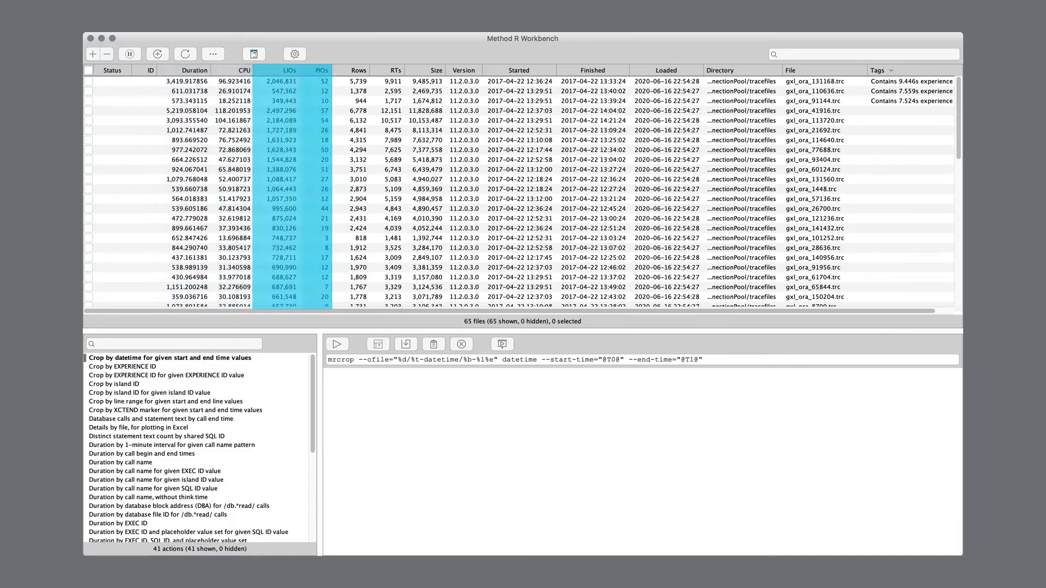
left_click(394, 70)
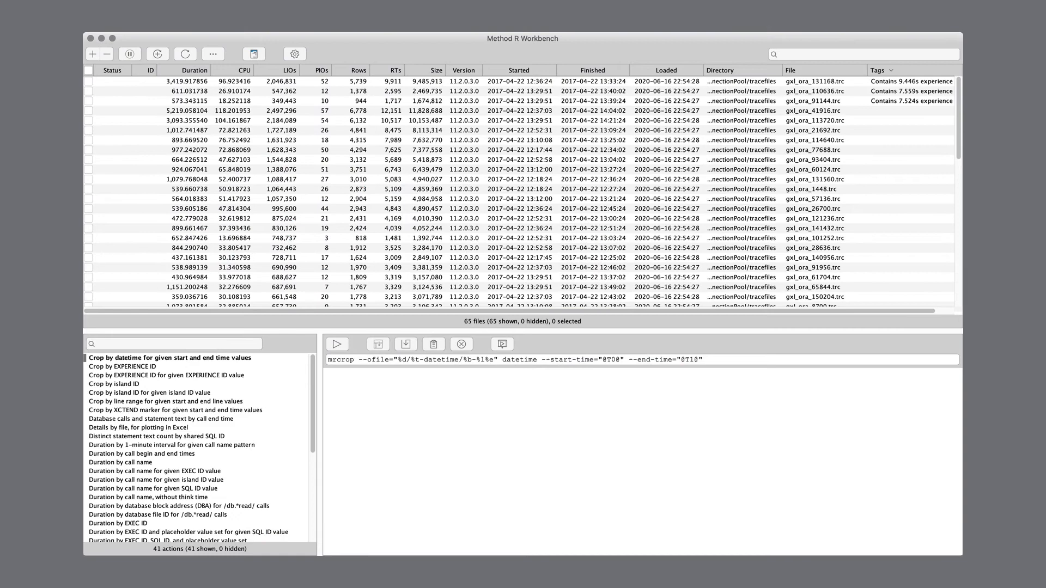
left_click(156, 427)
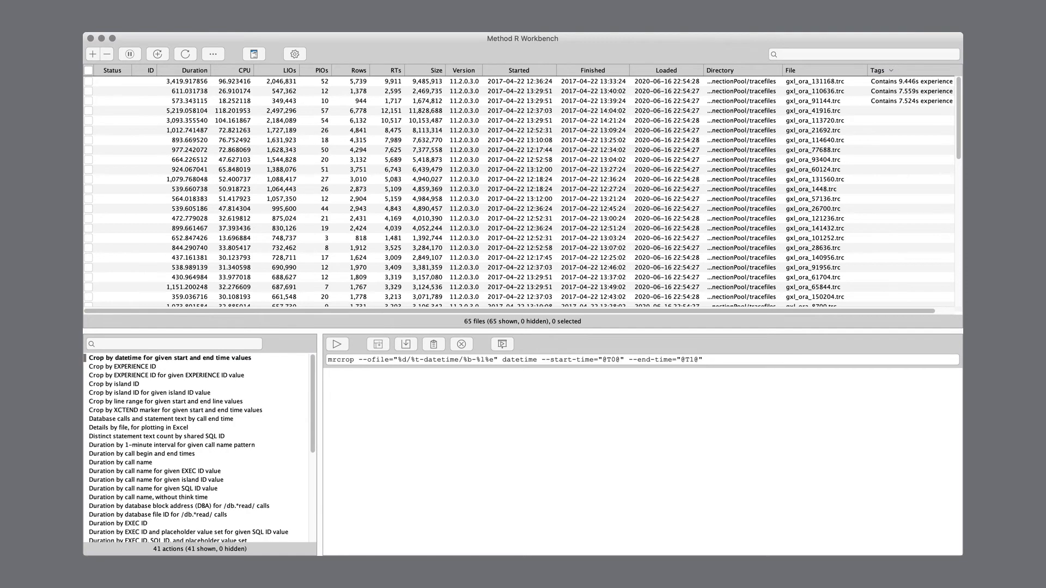
left_click(877, 70)
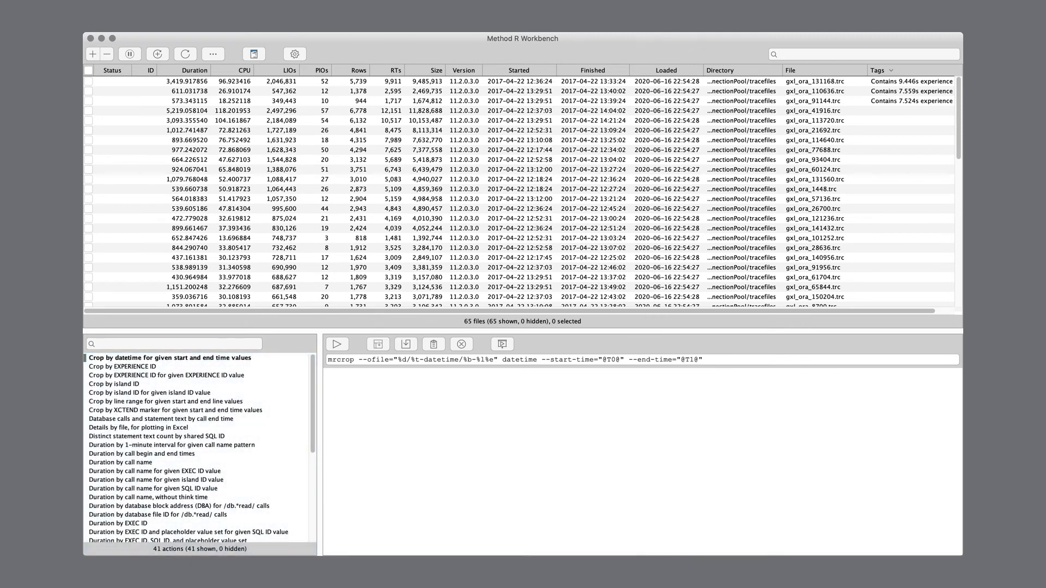
left_click(600, 361)
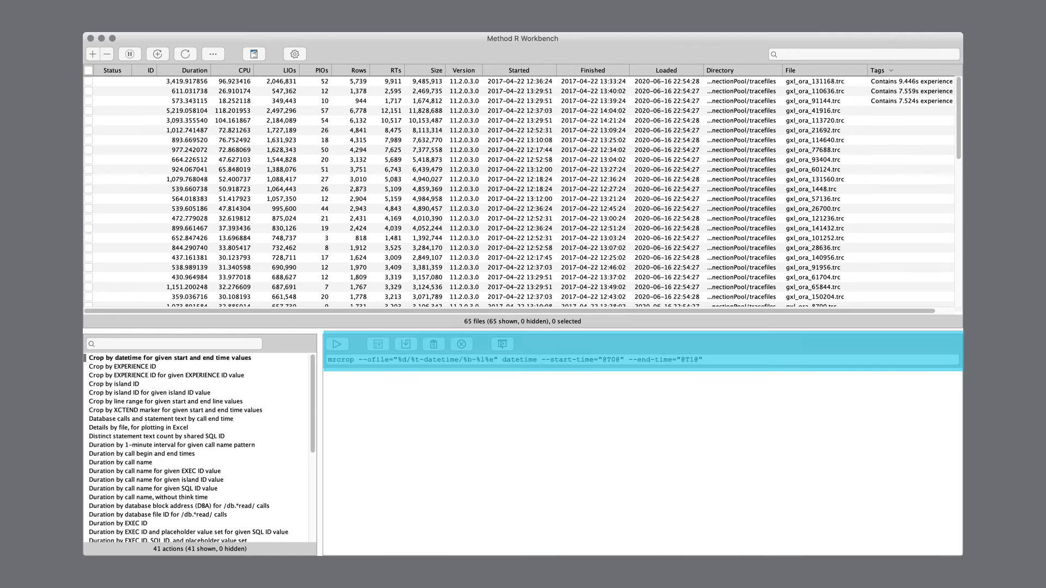